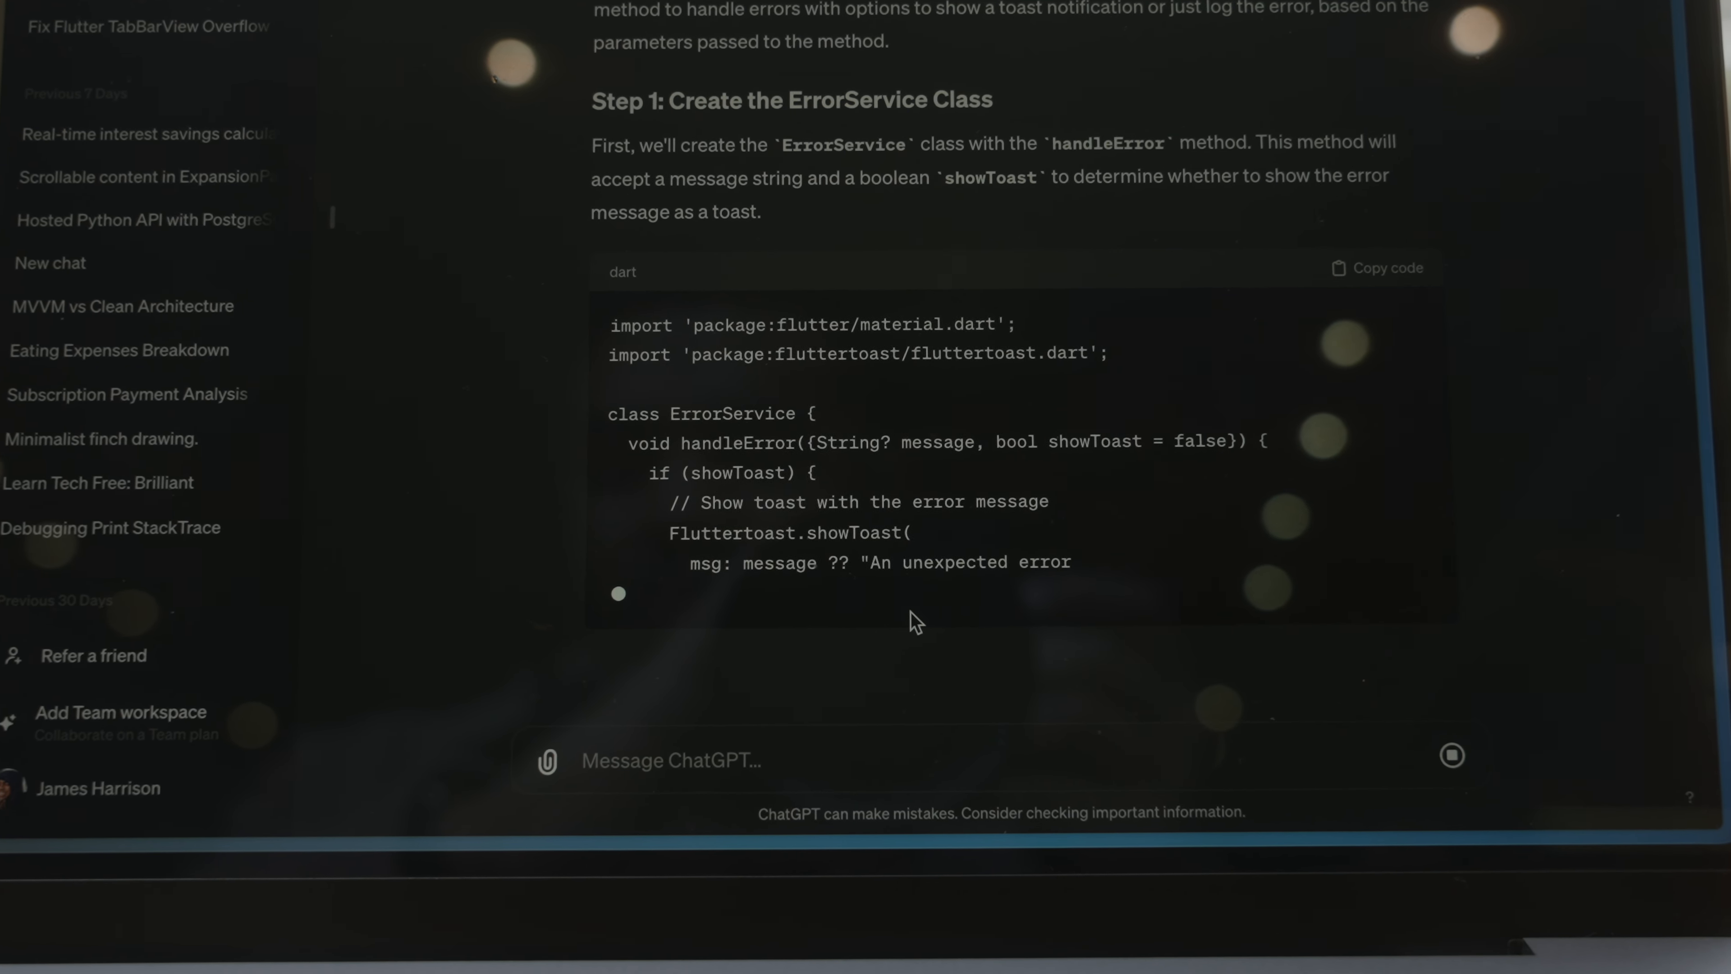
{"action": "scroll", "scroll_direction": "down", "scroll_amount": 3}
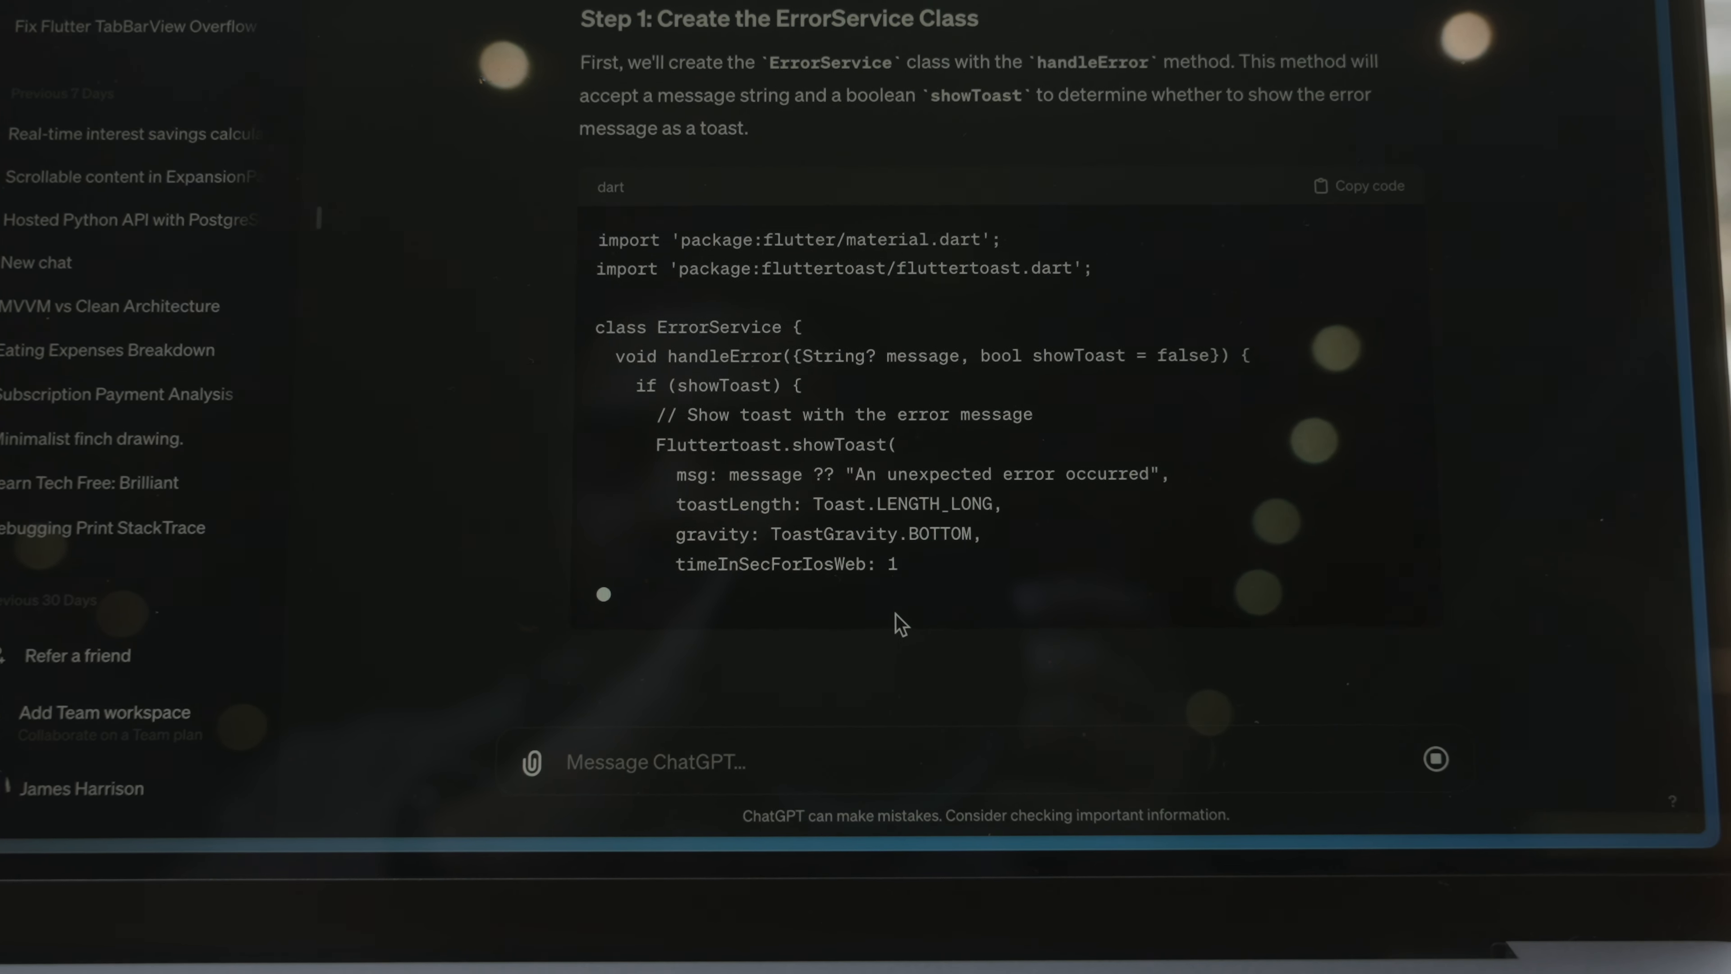
{"action": "scroll", "scroll_direction": "down", "scroll_amount": 3}
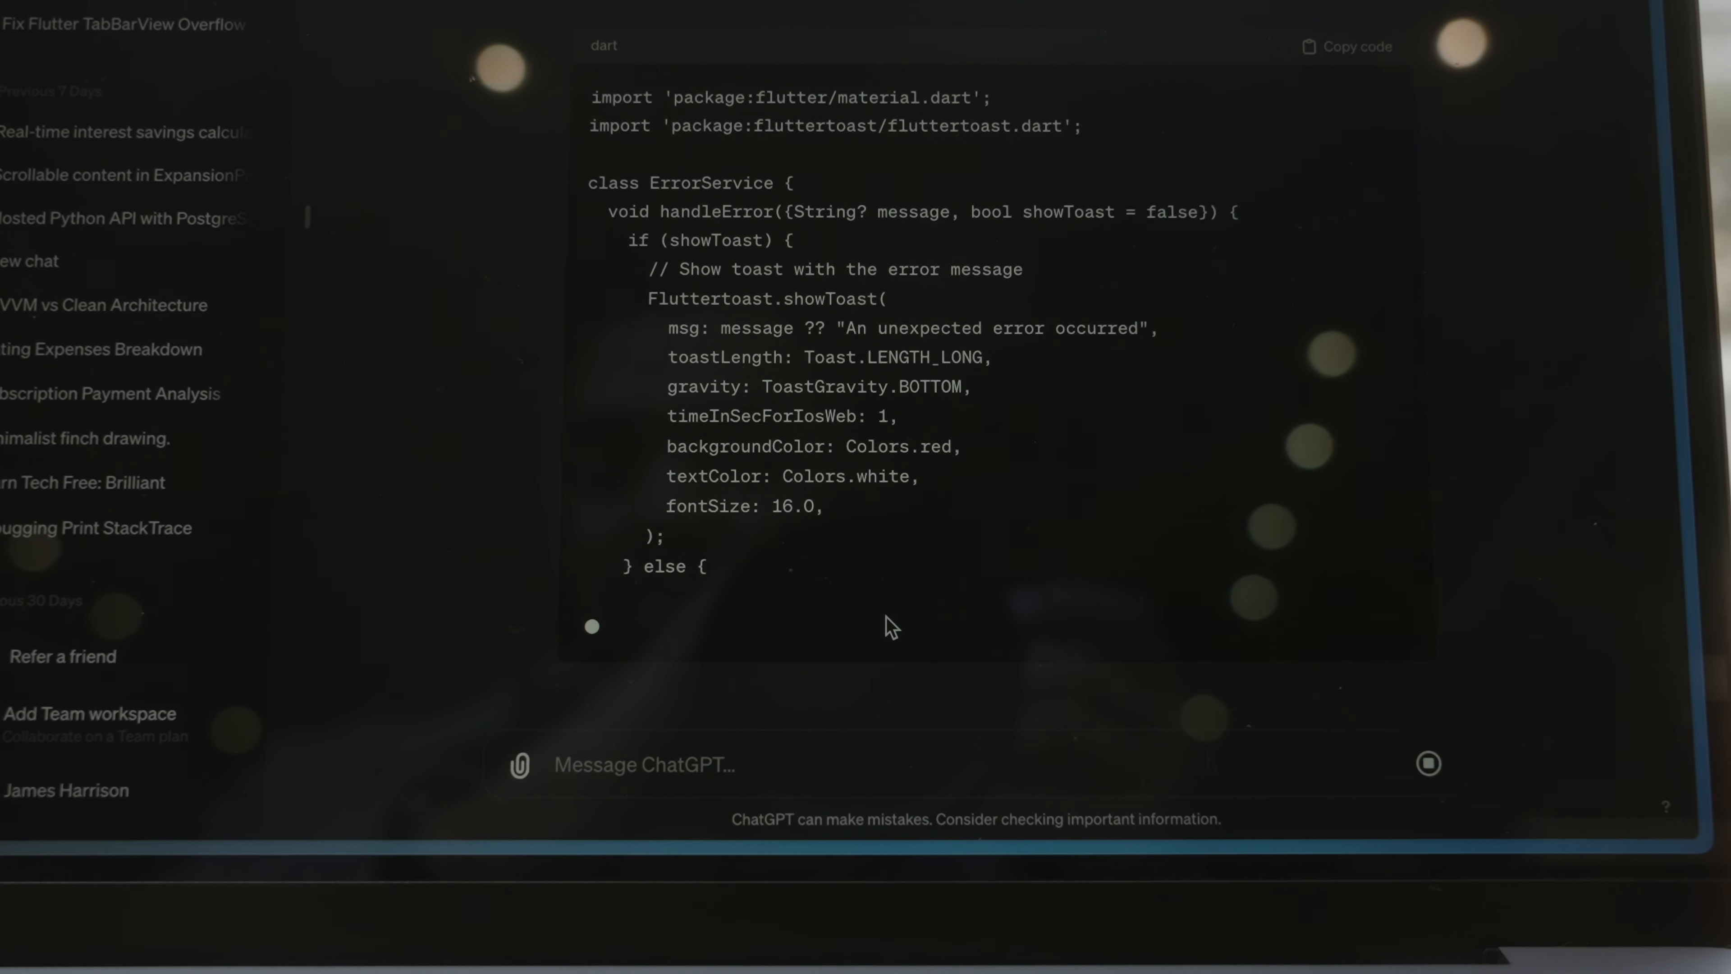
{"action": "scroll", "scroll_direction": "down", "scroll_amount": 3}
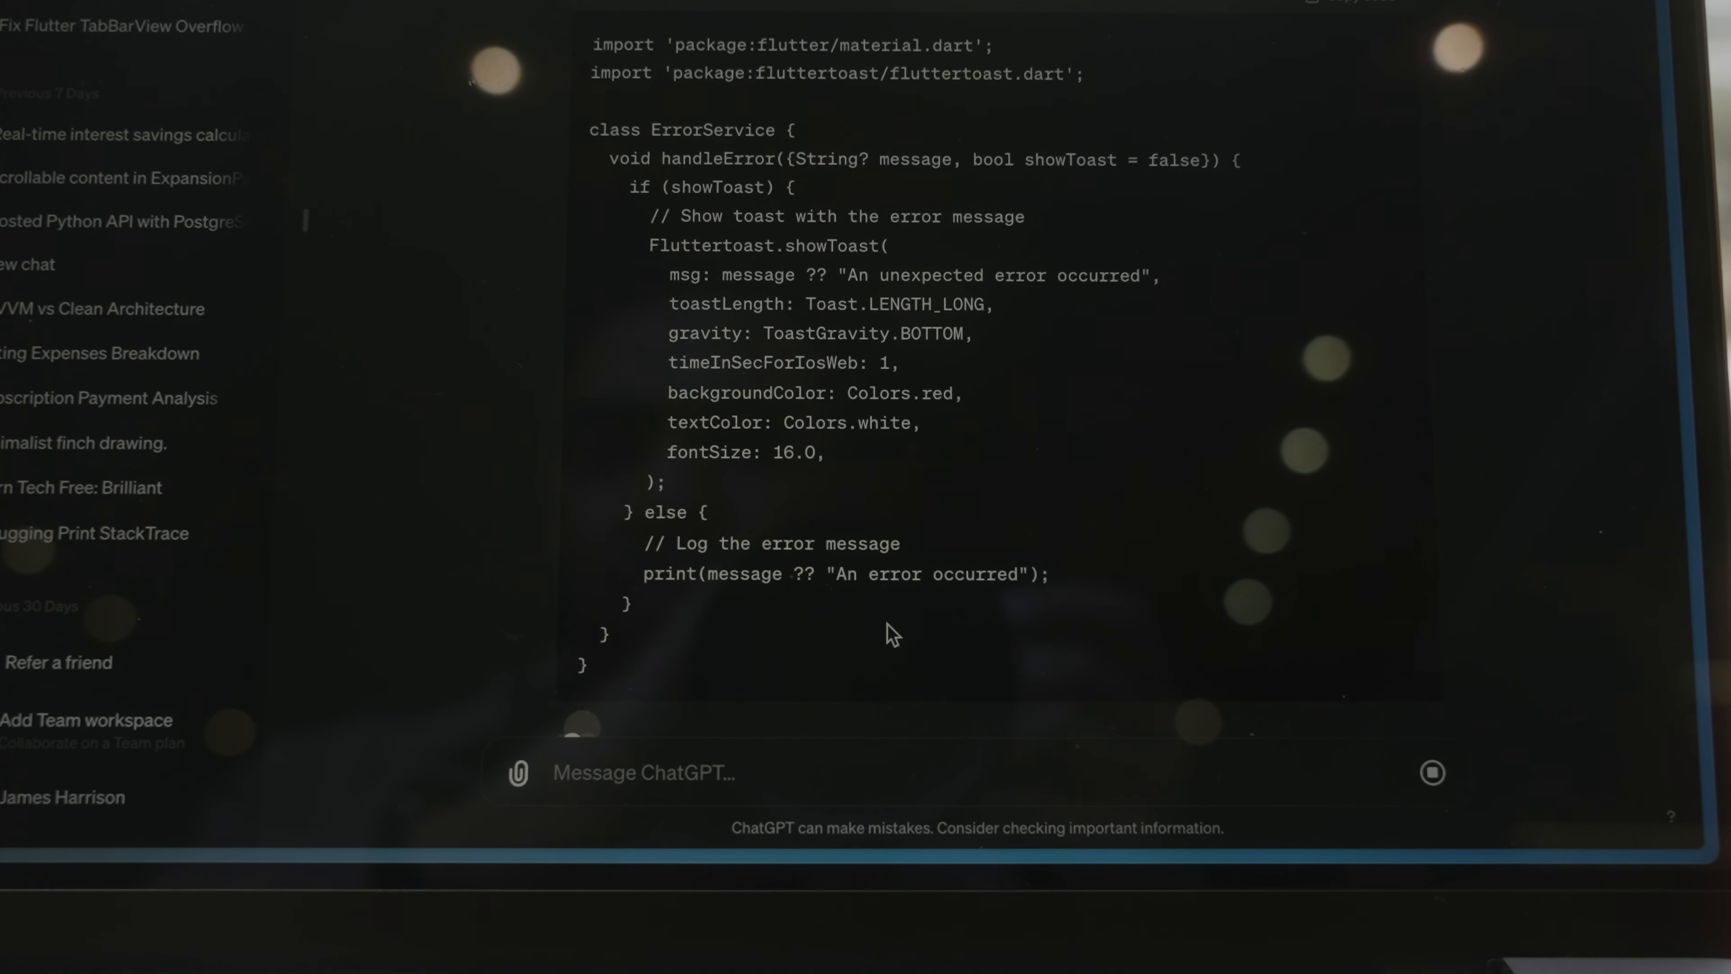
{"action": "scroll", "scroll_direction": "down", "scroll_amount": 3}
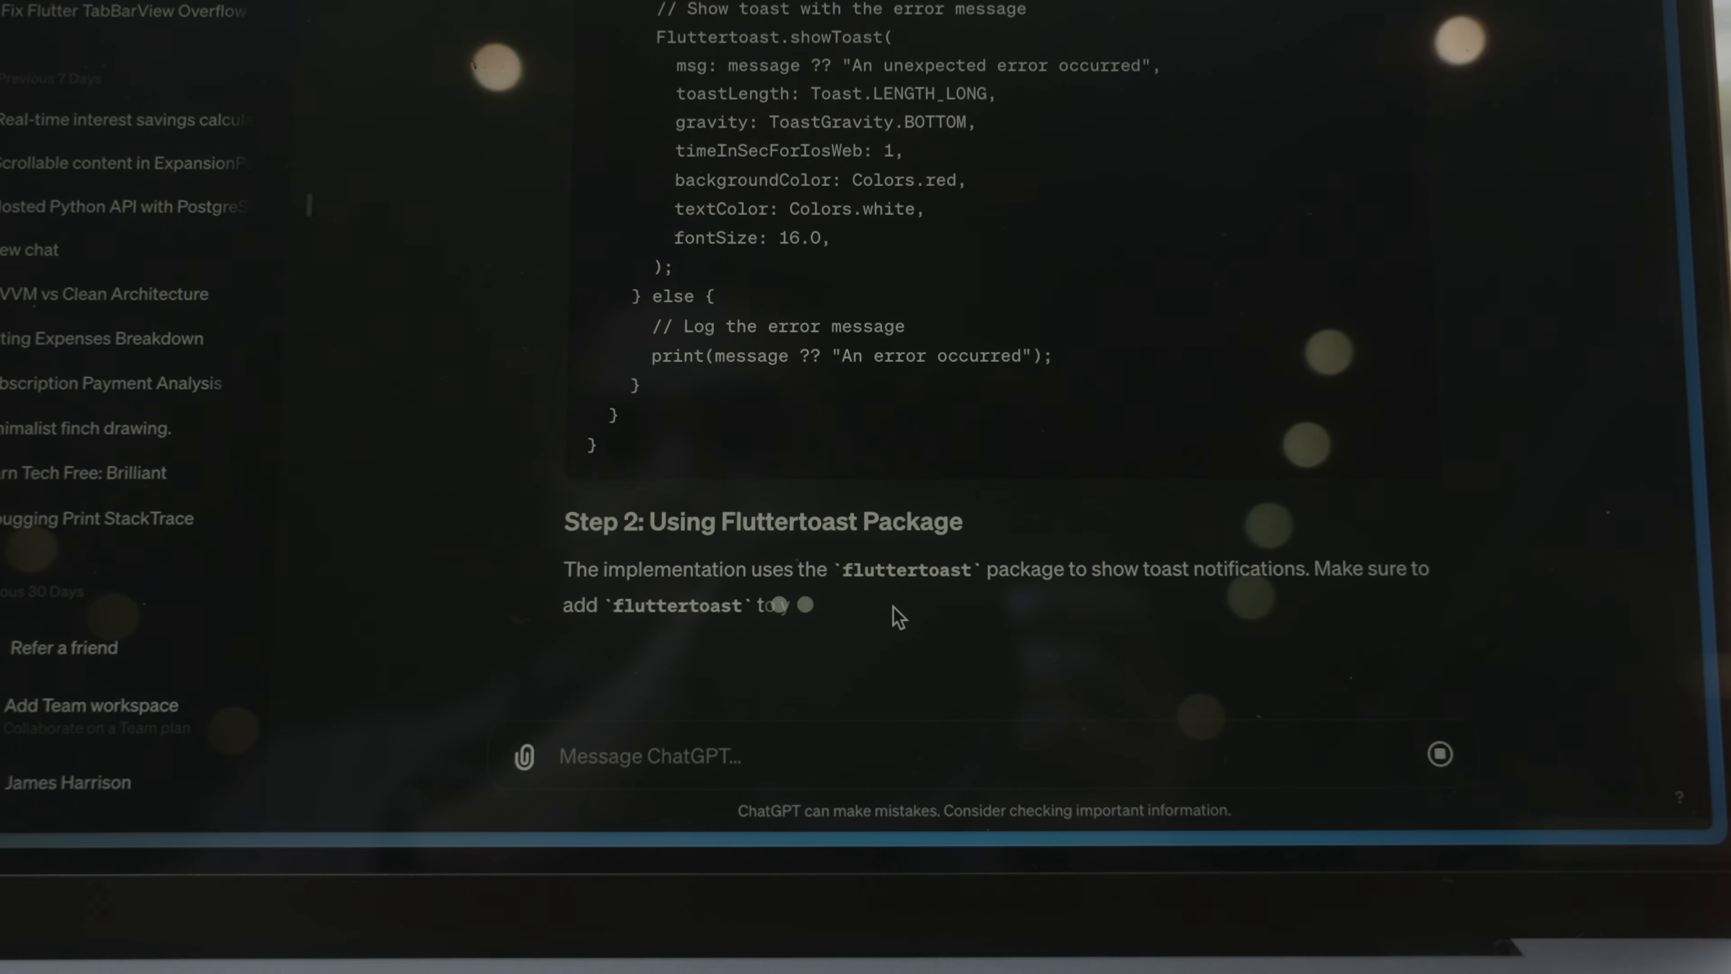